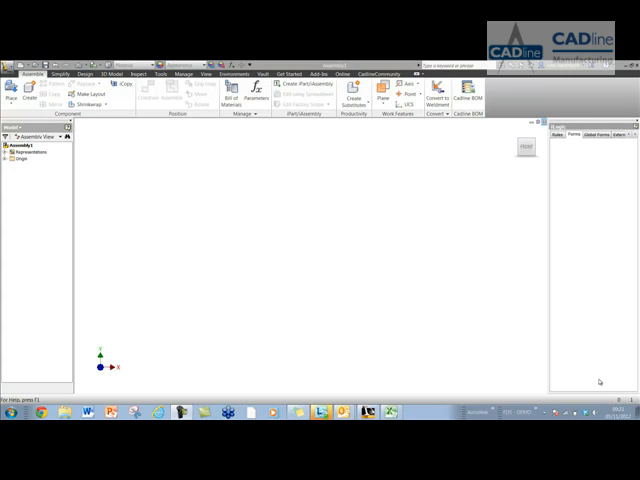
pyautogui.moveTo(601, 383)
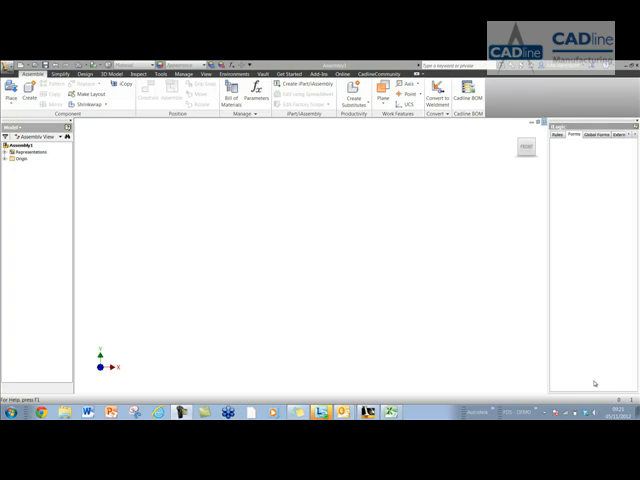
pyautogui.moveTo(589, 385)
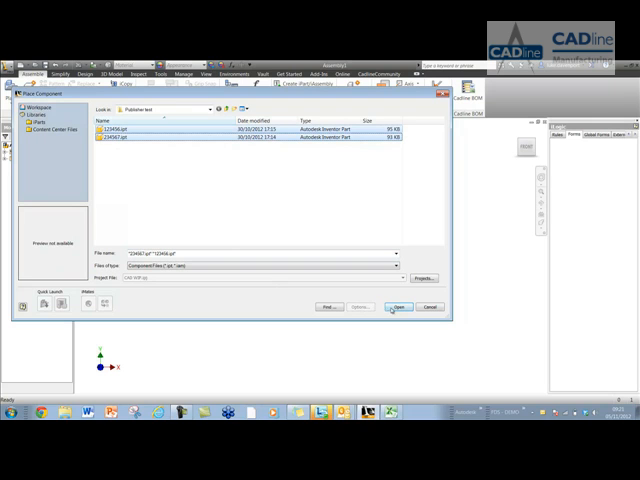
# - Place four instances each of parts 123456 and 234567 into the assembly
pyautogui.click(390, 307)
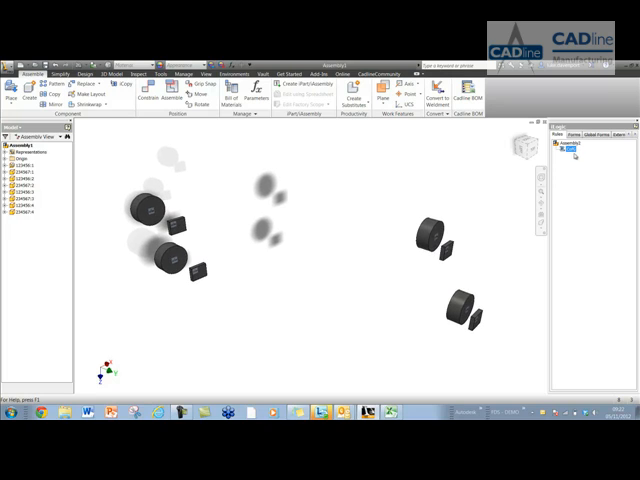
# - Run the CofG iLogic rule from its right-click menu in the Rules tab
pyautogui.rightClick(575, 152)
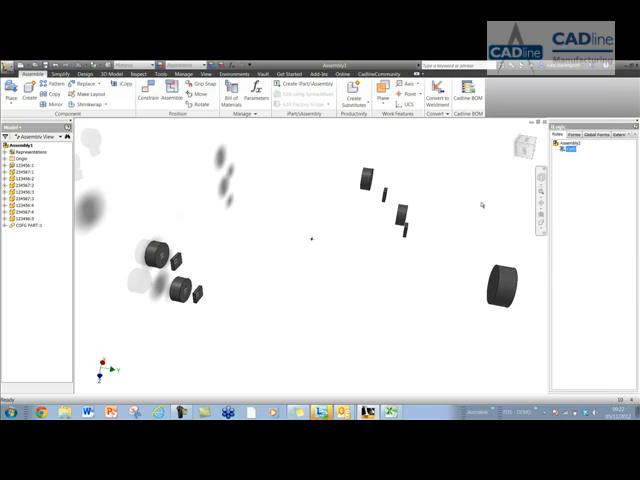
pyautogui.moveTo(338, 242)
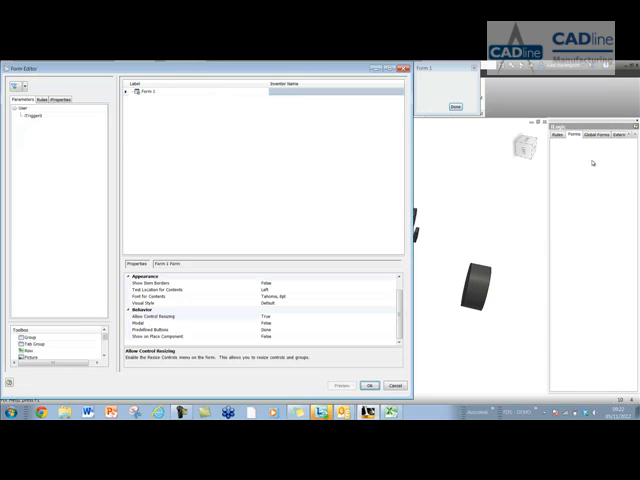
# - Edit Form 1 from the iLogic Forms tab to open the Form Editor
pyautogui.click(45, 99)
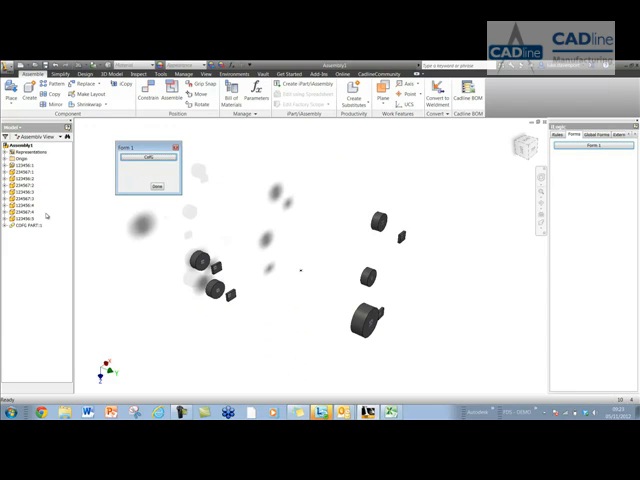
# - Delete COFG PART:1 and run the CofG rule from Form 1, triggering the not-found error
pyautogui.click(150, 187)
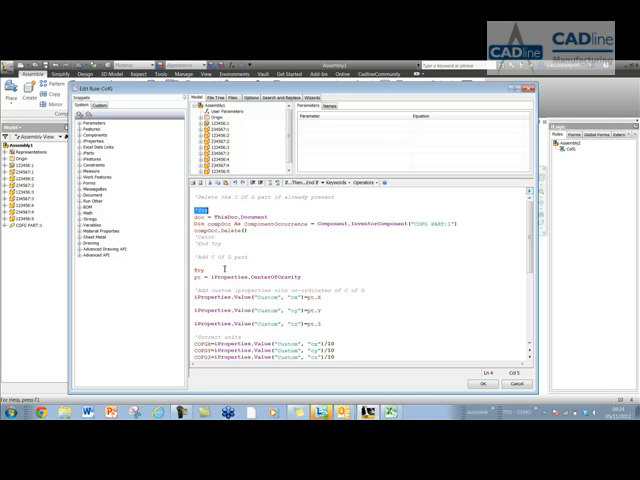
pyautogui.click(483, 384)
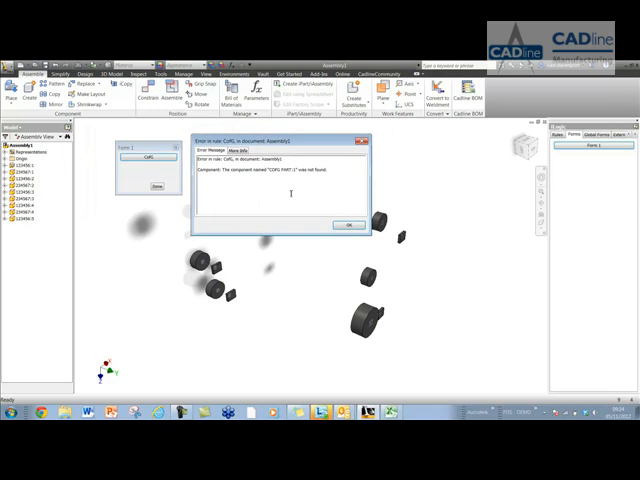
# - Dismiss the error and uncomment the Try/End Try delete block in the CofG rule
pyautogui.click(347, 224)
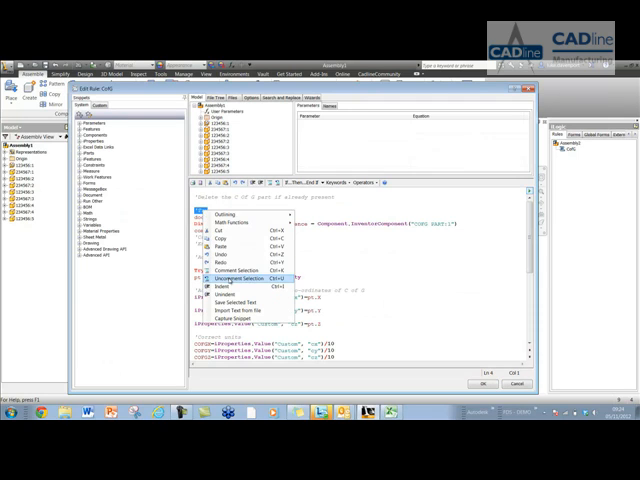
pyautogui.click(237, 277)
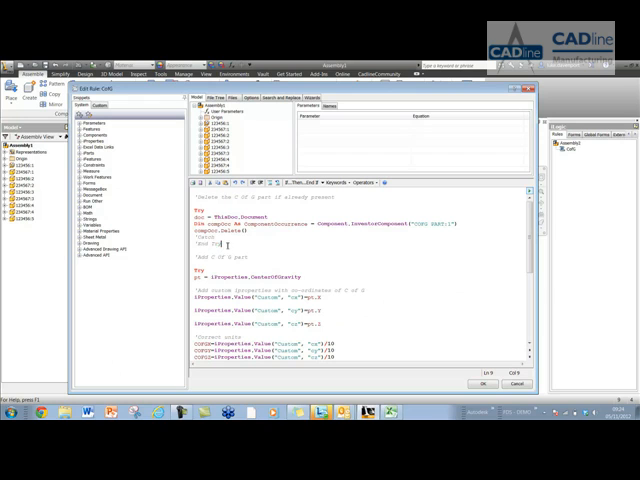
pyautogui.rightClick(220, 245)
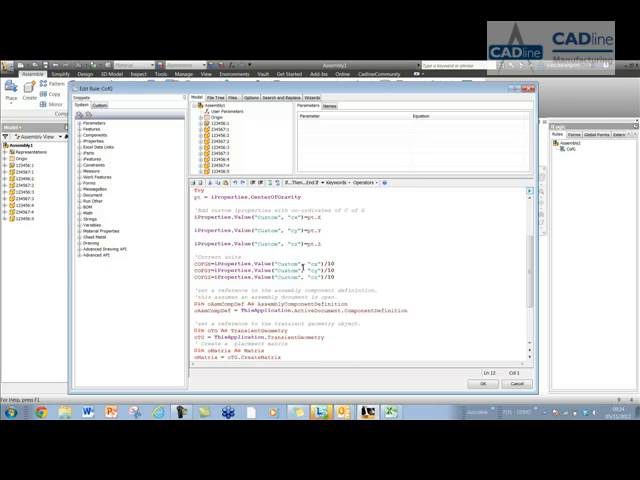
# - Review the component-add and message box code, then accept the edited CofG rule
pyautogui.scroll(-3)
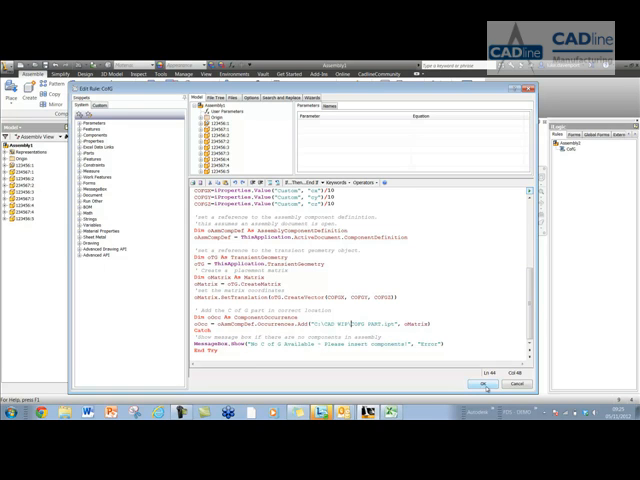
pyautogui.click(481, 385)
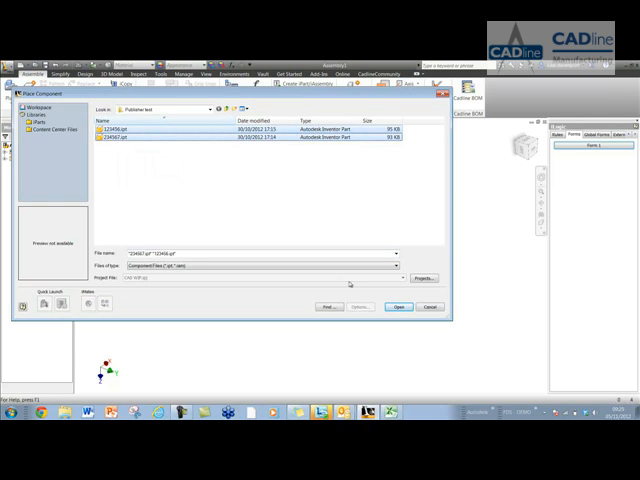
# - Select 123456.ipt and 234567.ipt in the Place Component dialog
pyautogui.click(401, 307)
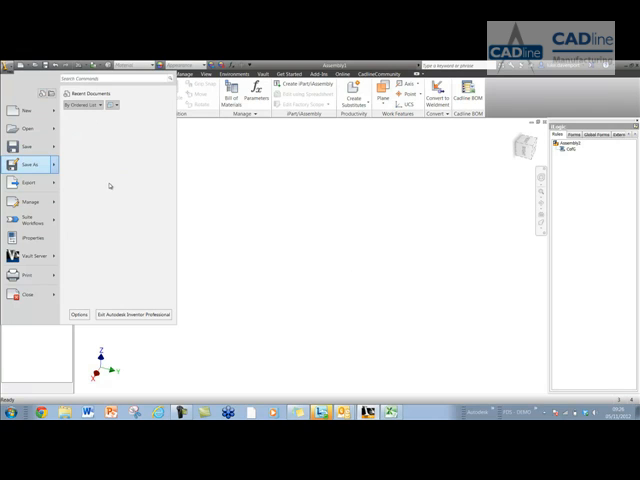
# - Save a copy as template targeting CofG.iam in Templates, then close the dialog
pyautogui.click(22, 164)
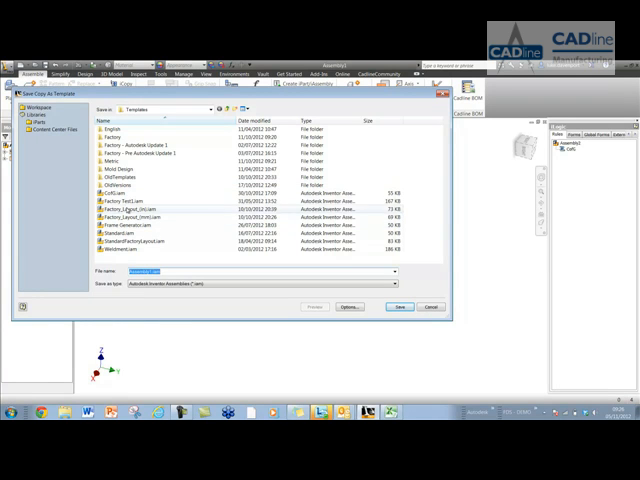
pyautogui.click(118, 193)
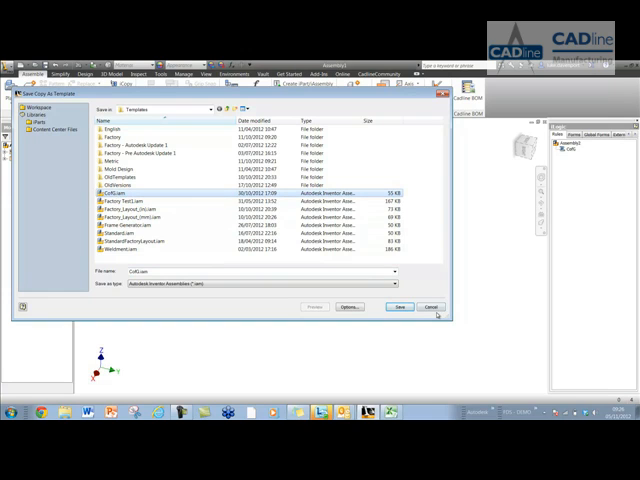
pyautogui.click(430, 307)
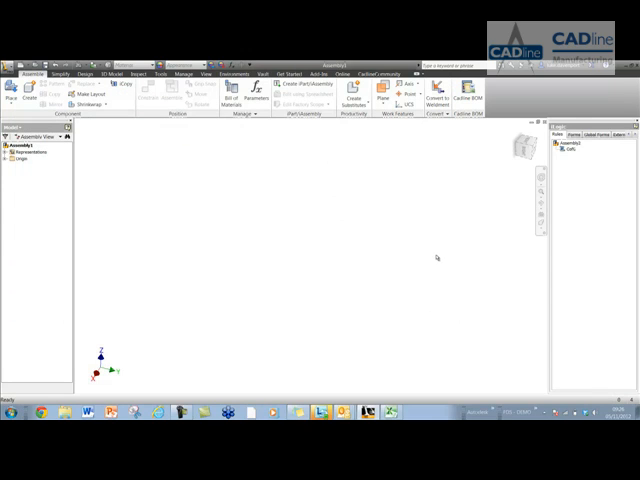